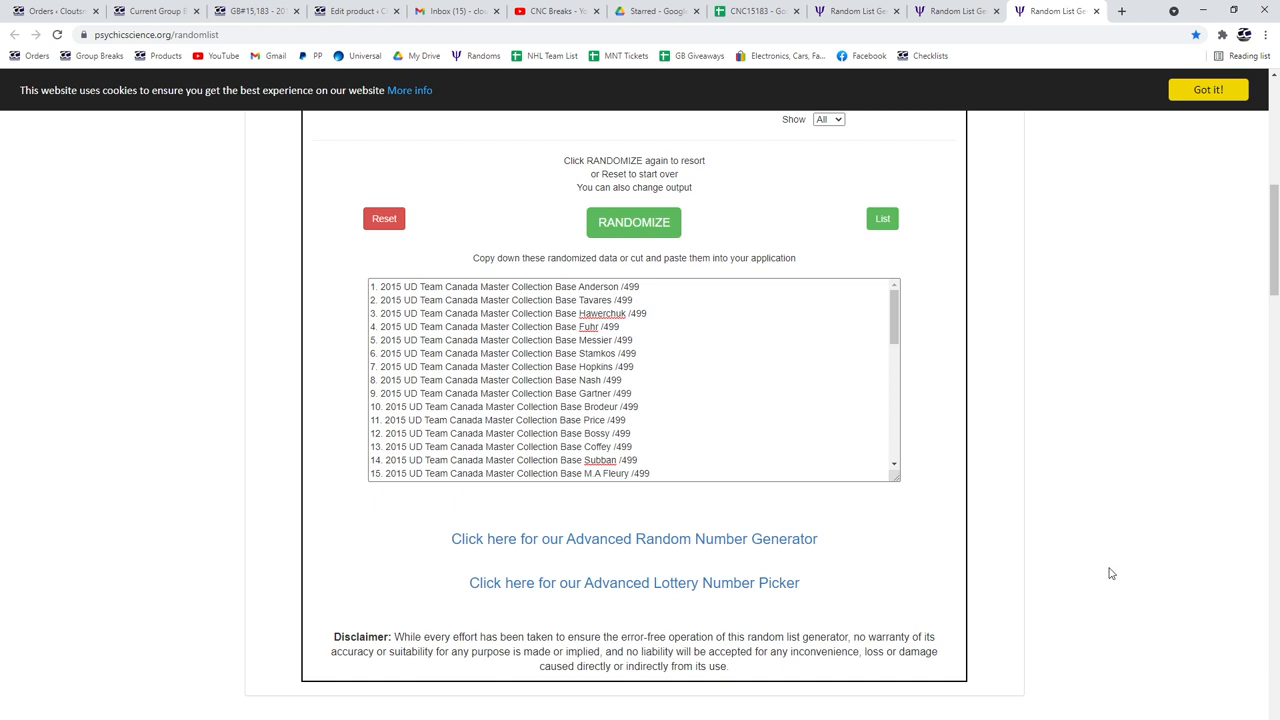
mouse_move(880, 32)
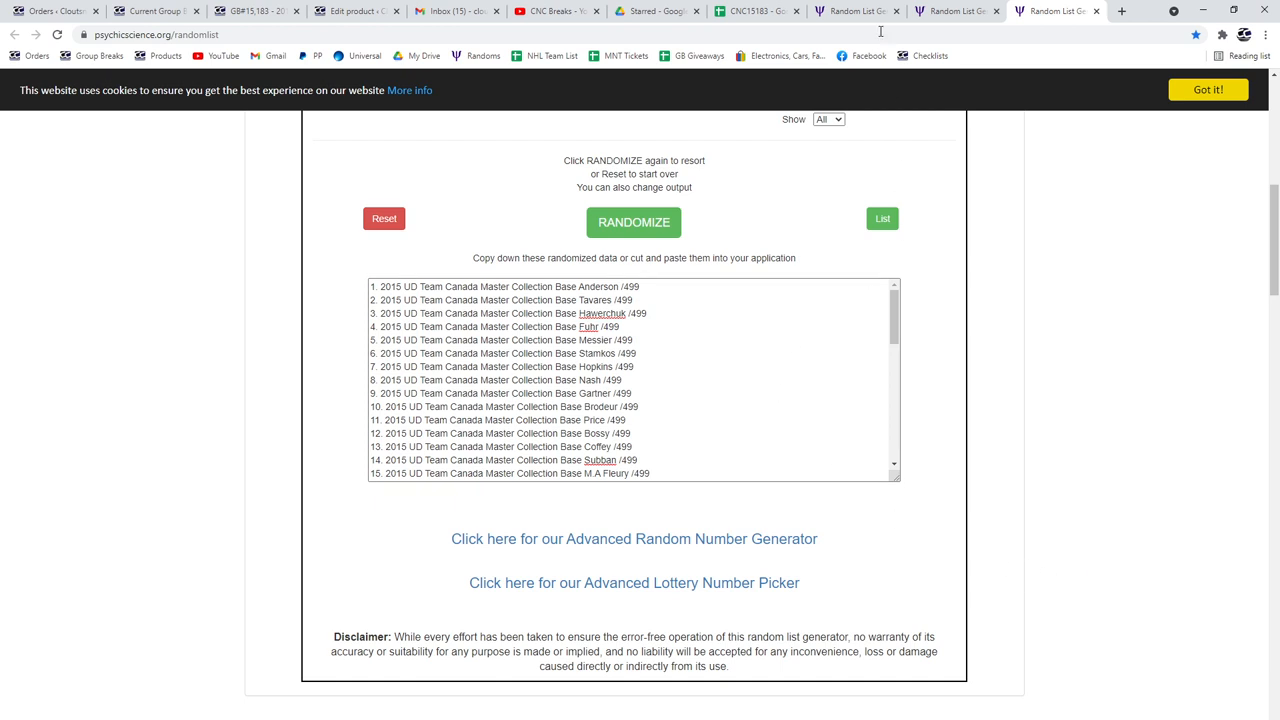
- Shuffle the names list, copy the result and paste it into the CNC15183 sheet
click(634, 222)
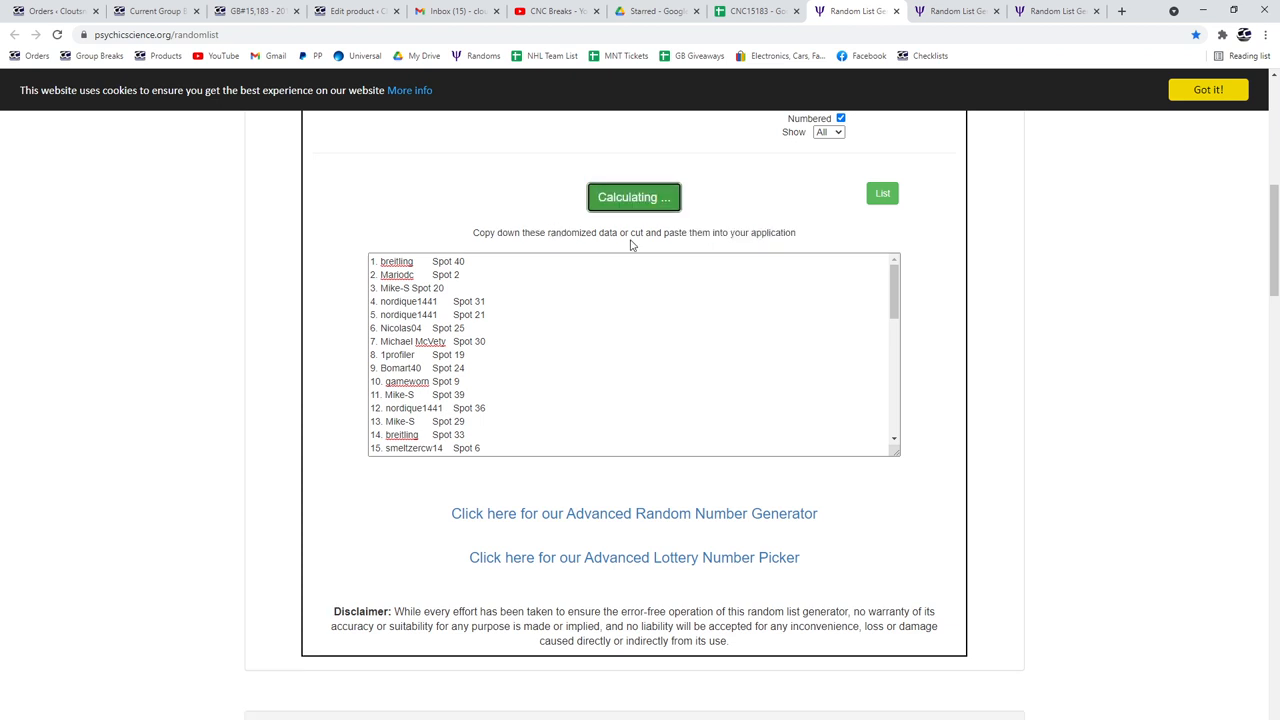
click(634, 196)
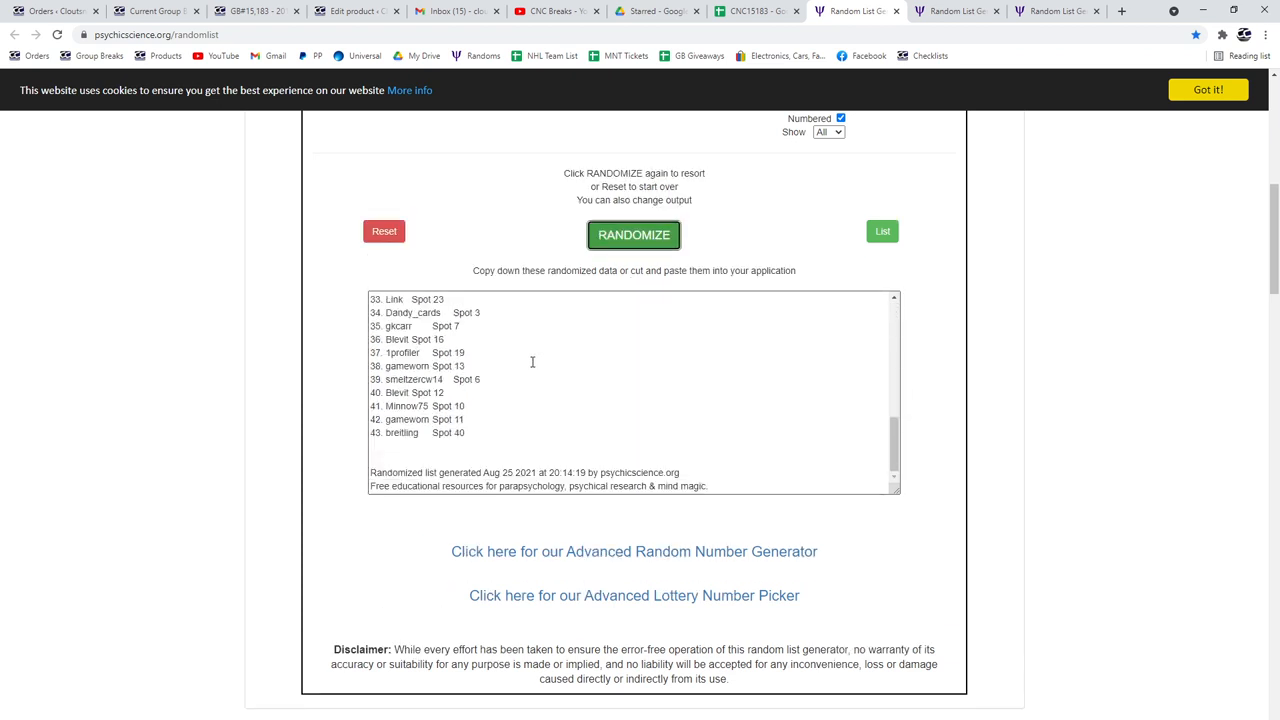
click(632, 234)
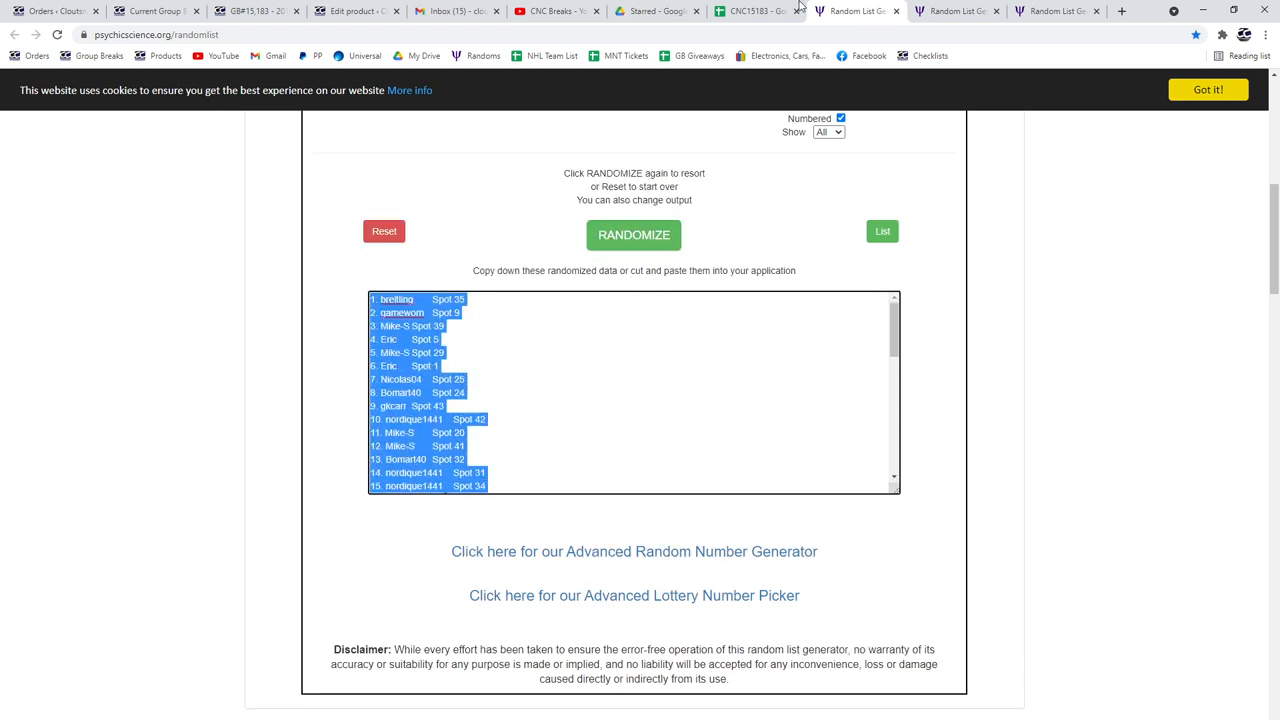
click(750, 12)
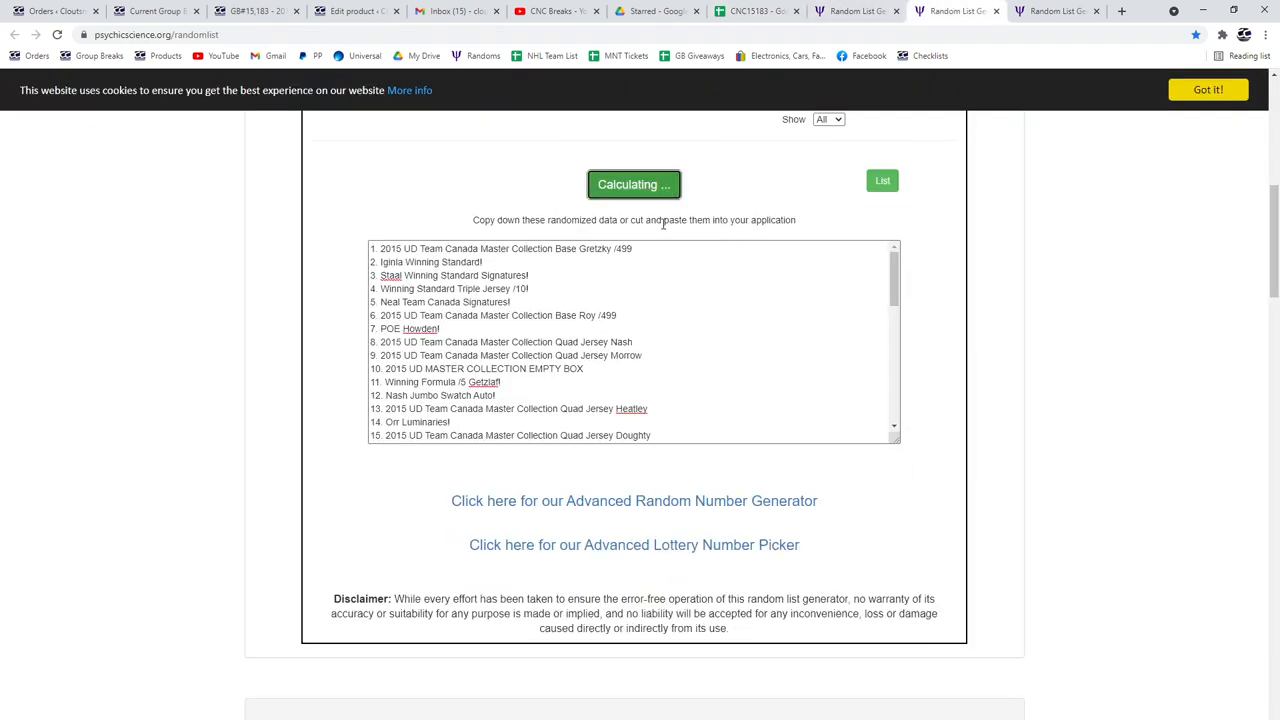
- Shuffle and copy the hits list, then shuffle the base collection list
click(634, 184)
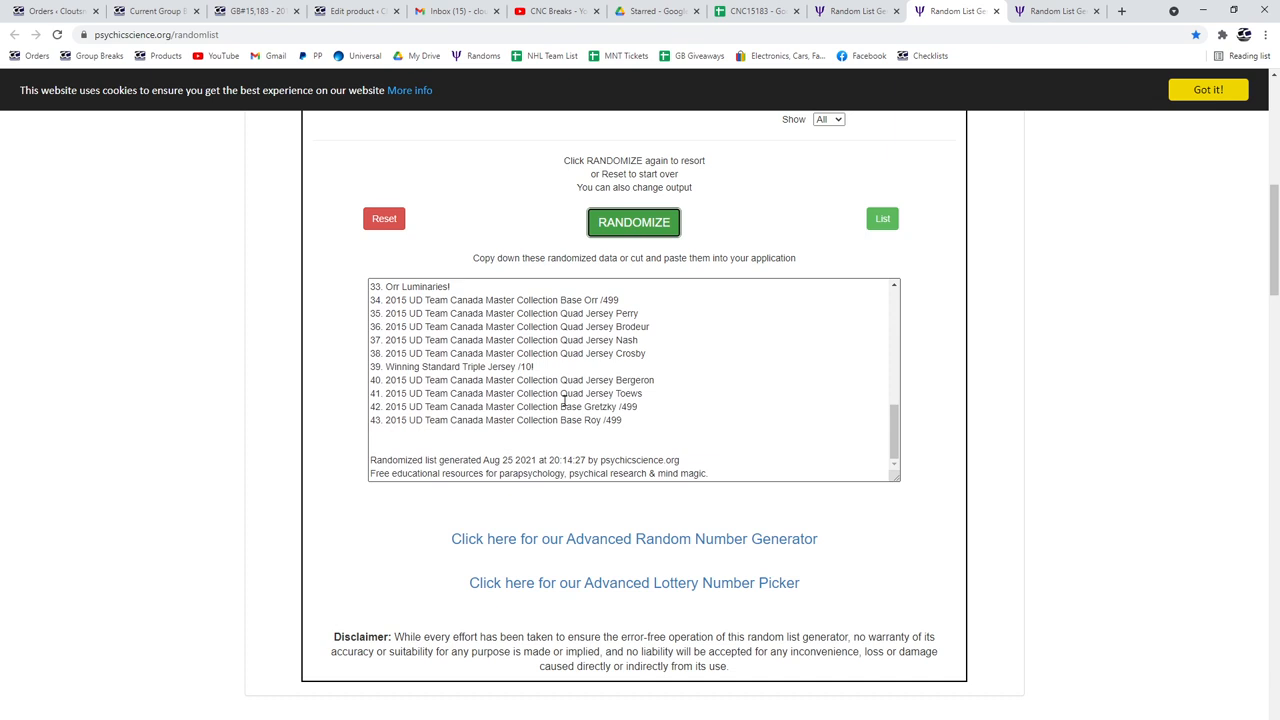
click(632, 222)
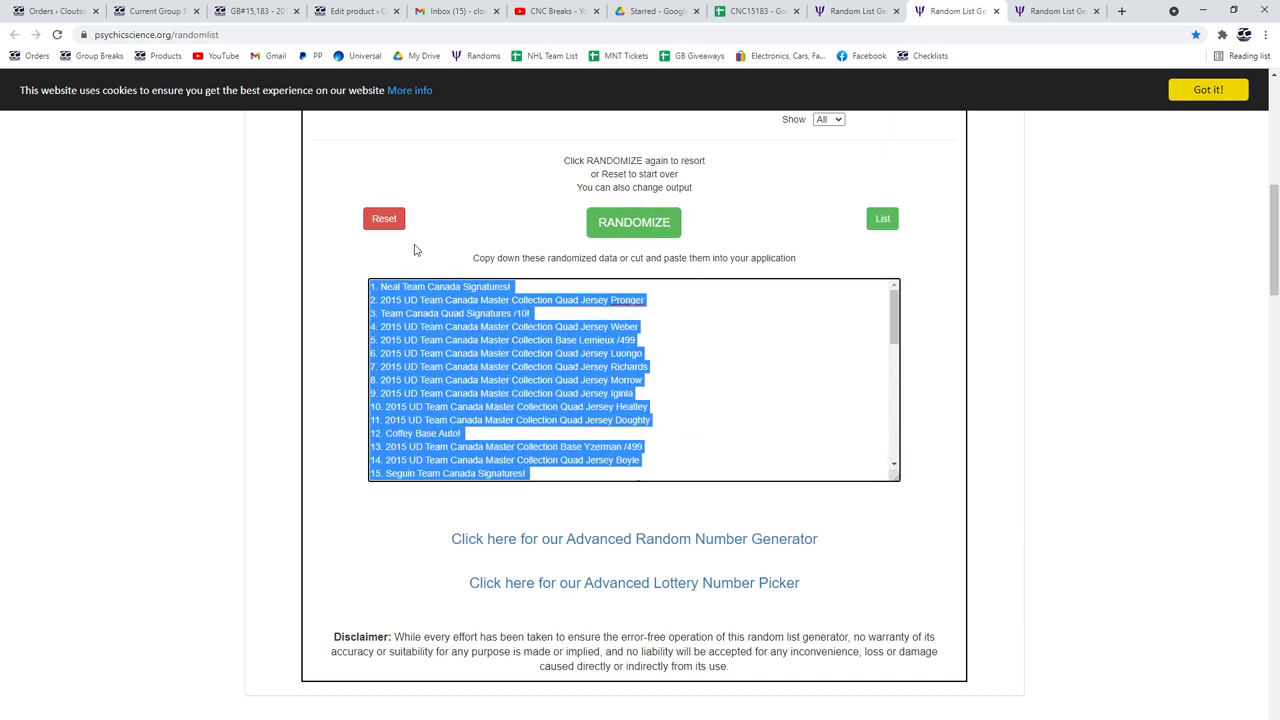
click(756, 12)
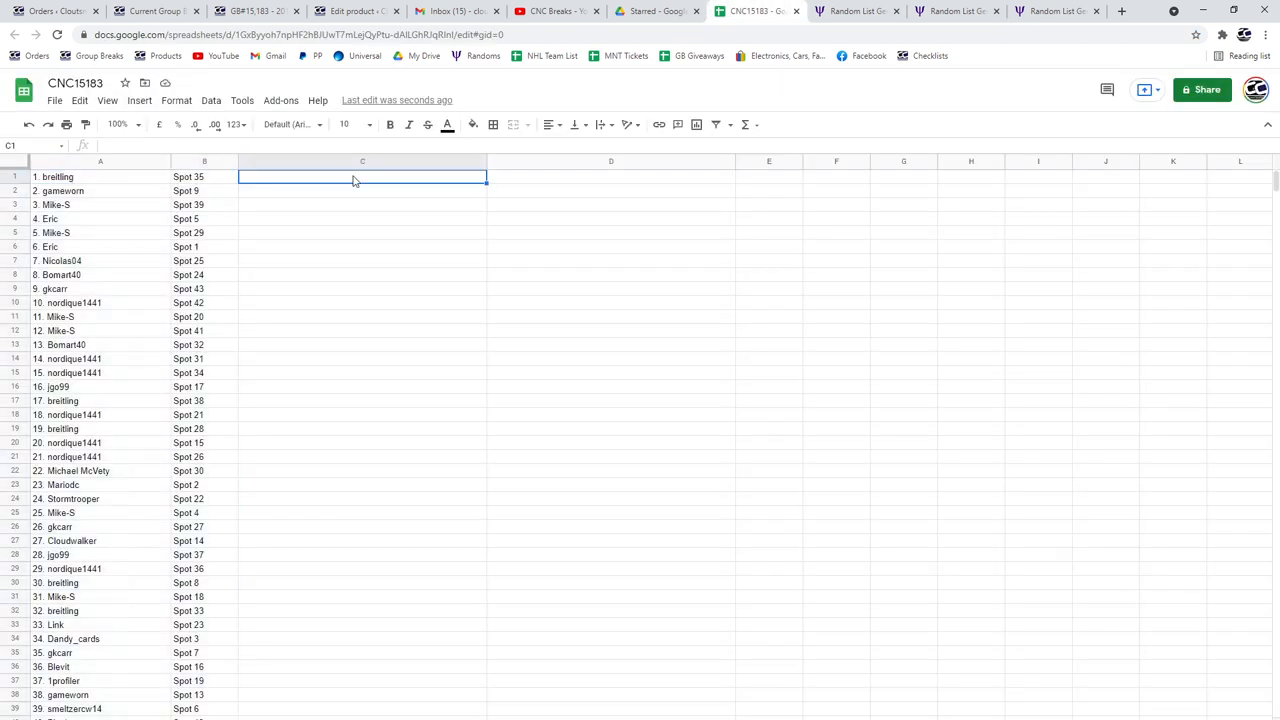
click(1056, 12)
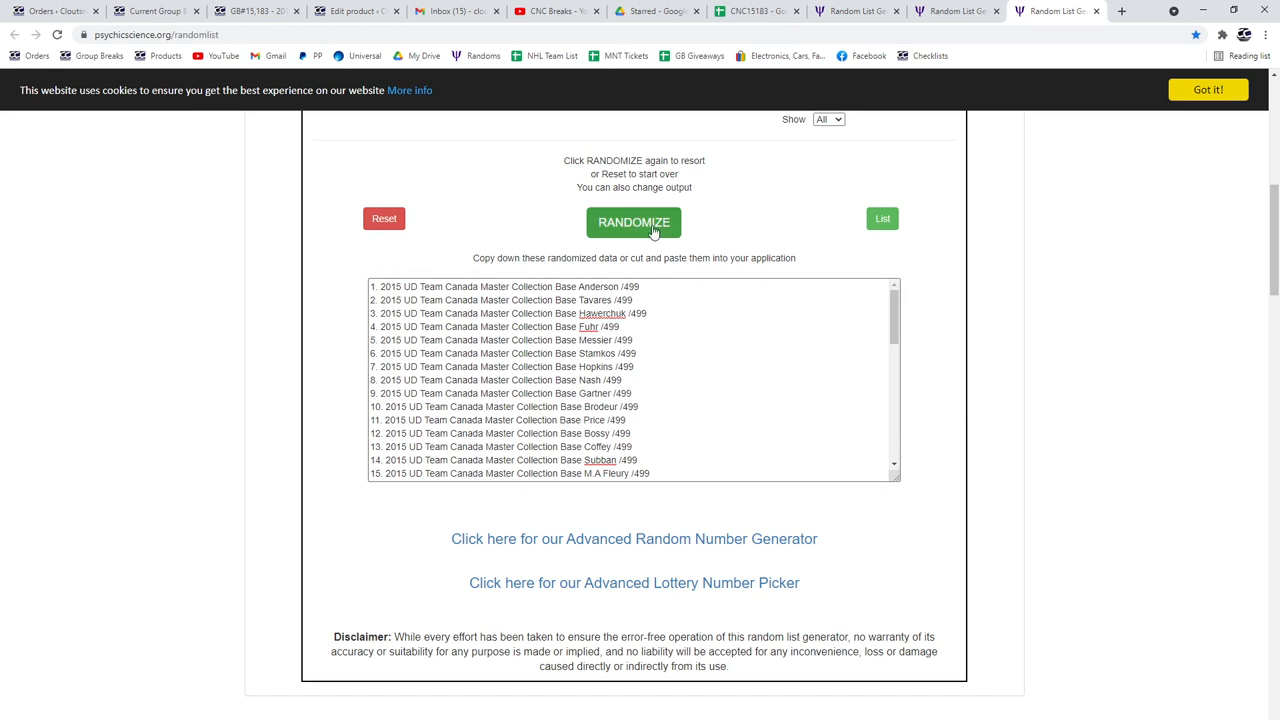
click(632, 222)
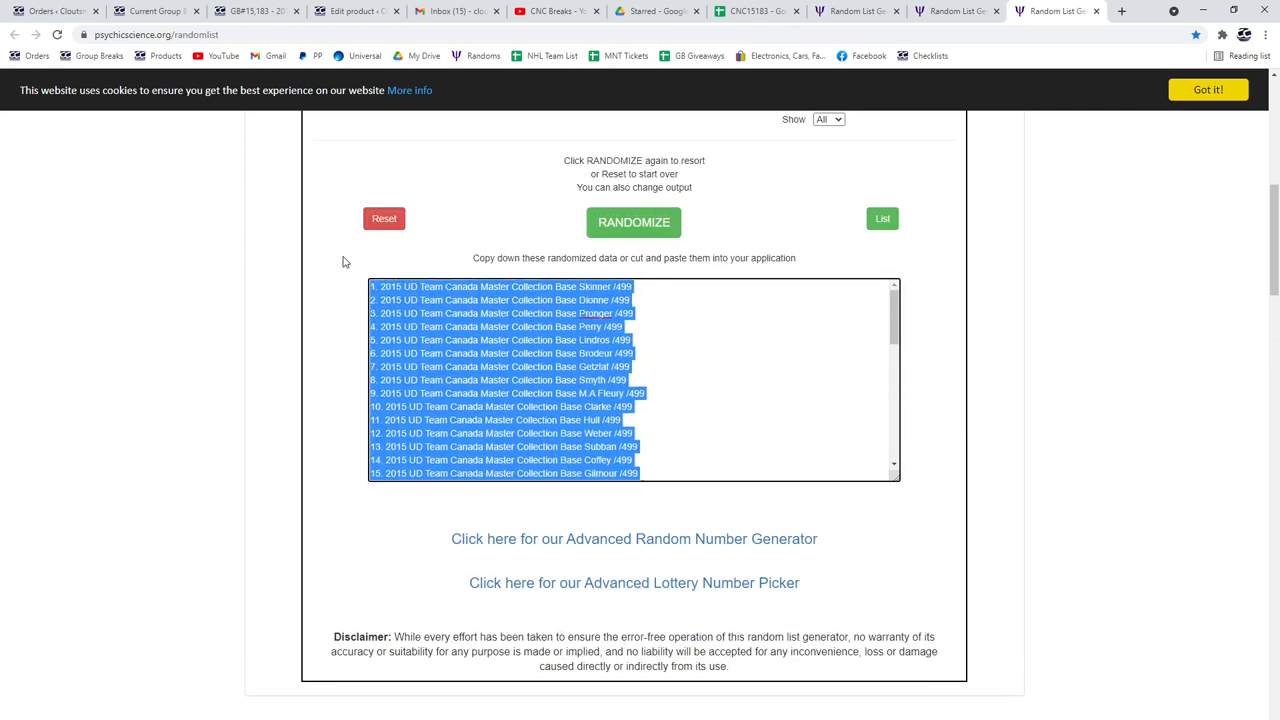
- Place hits and bases in columns C and D, widen them, and bold row 1
click(756, 12)
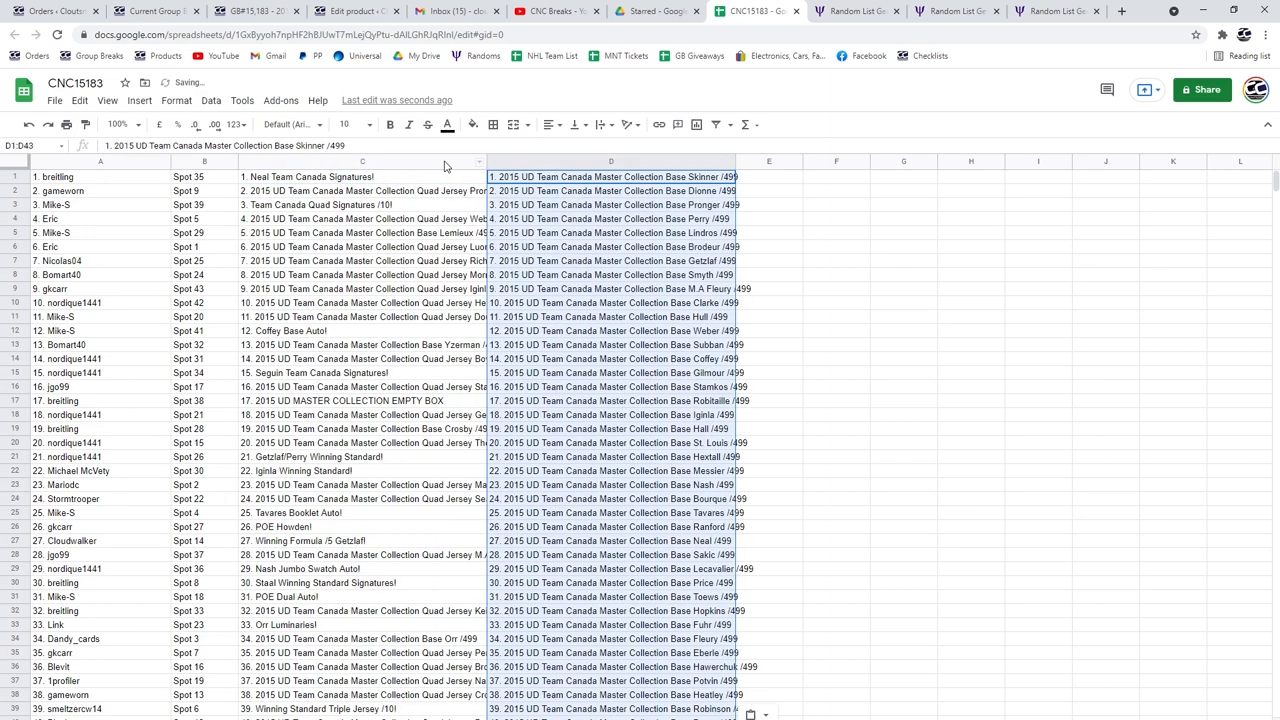
click(362, 176)
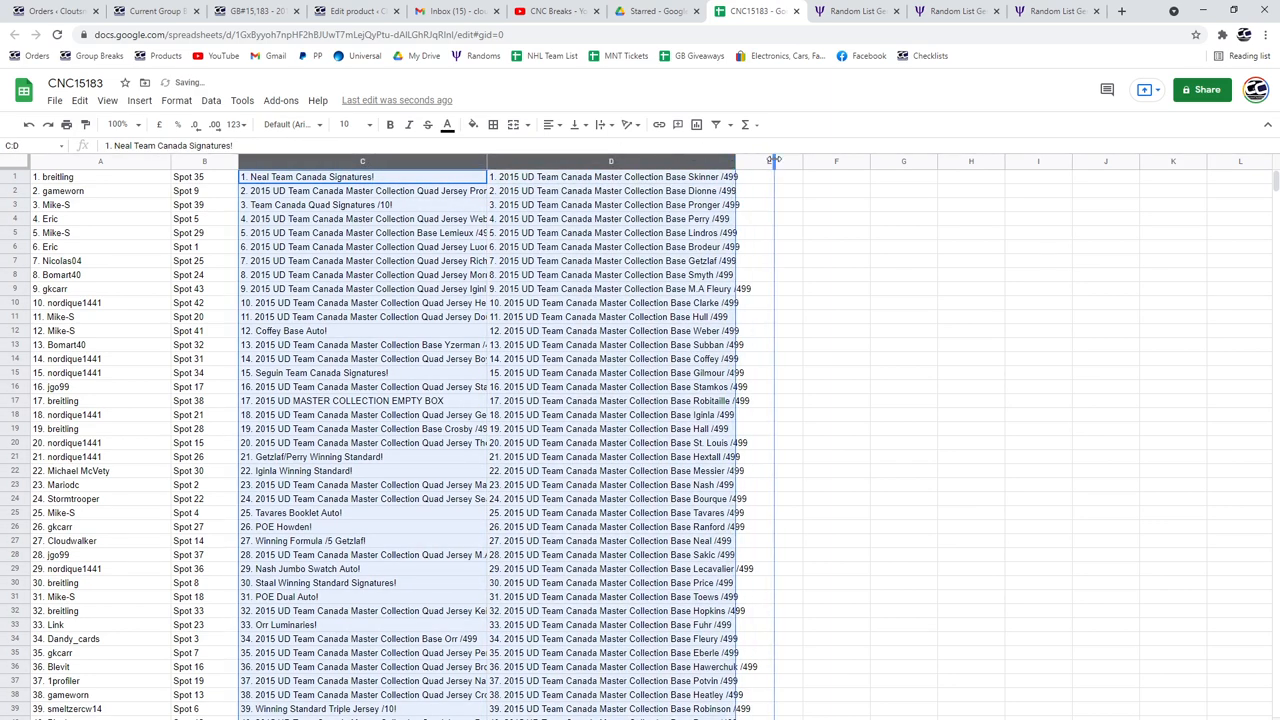
click(984, 358)
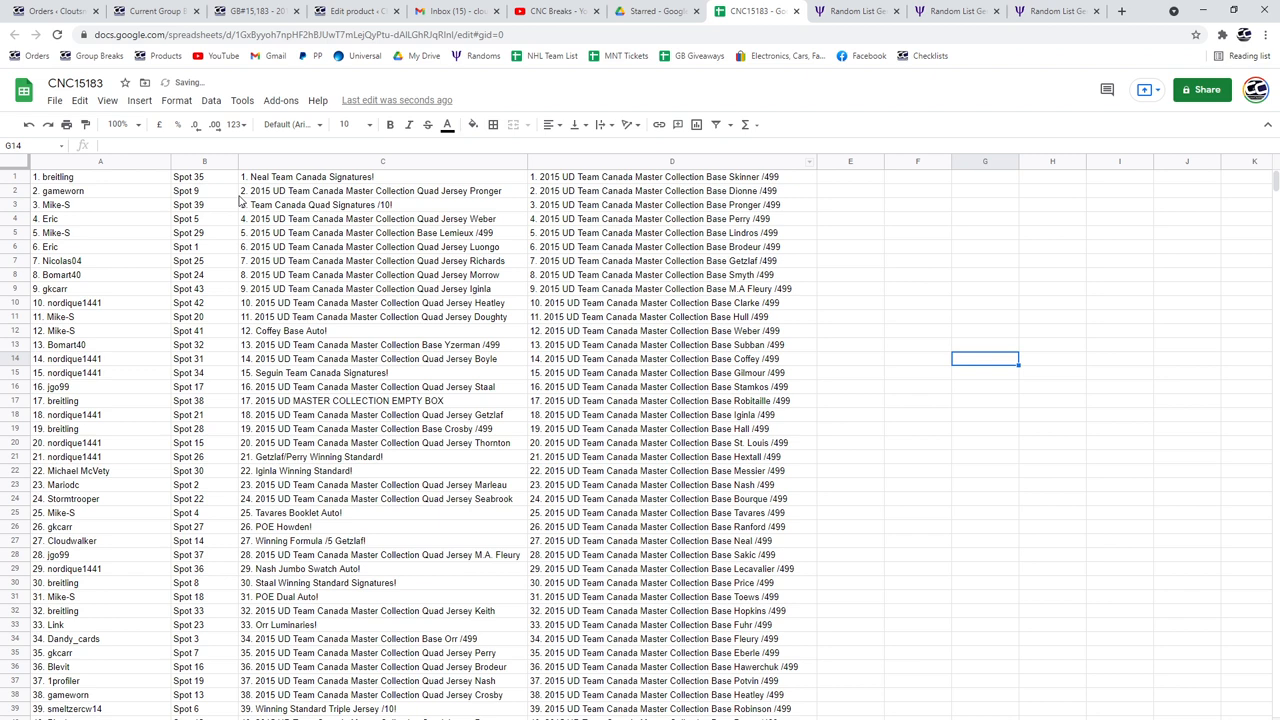
click(100, 176)
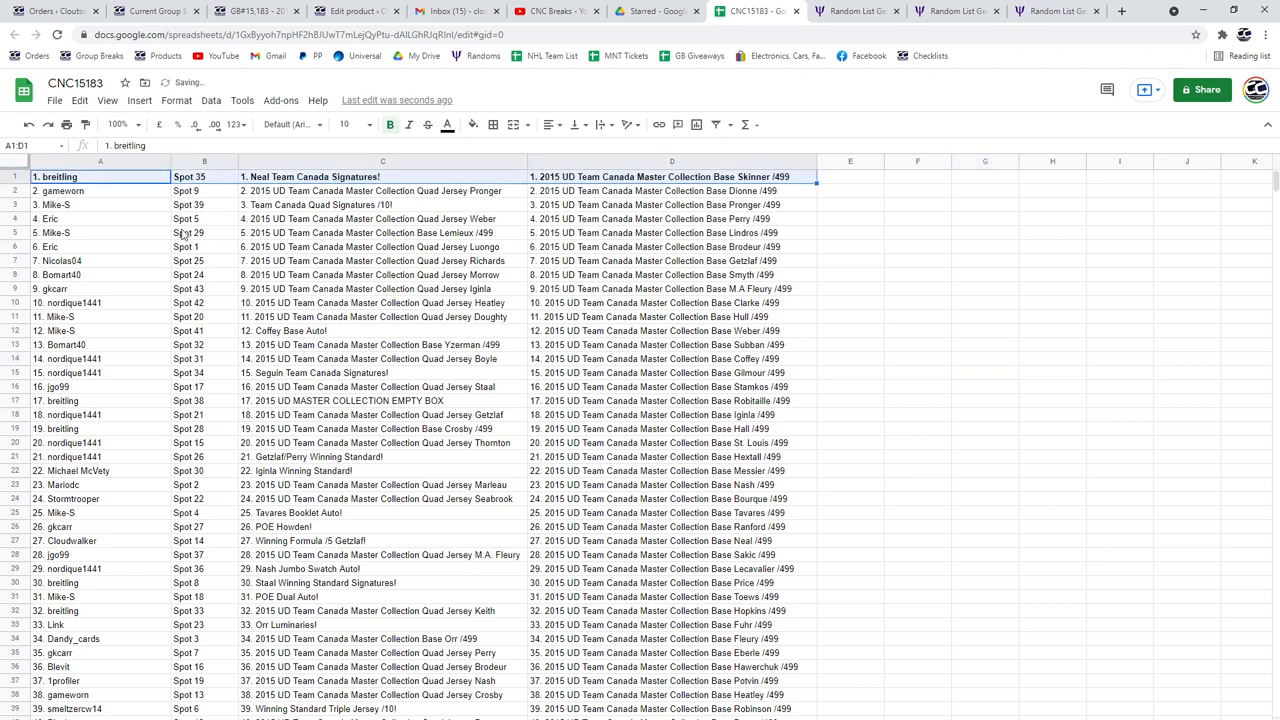
- Bold the hit rows near the top, including rows 3 and 12
click(100, 204)
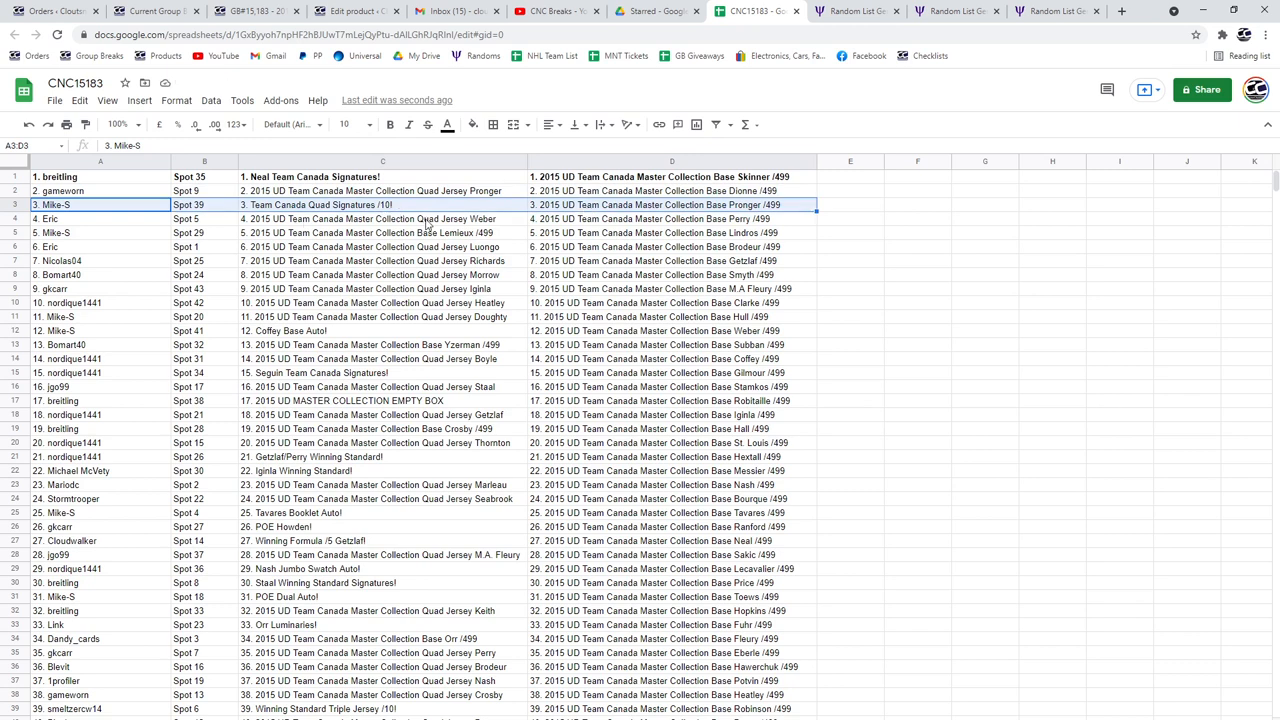
click(388, 124)
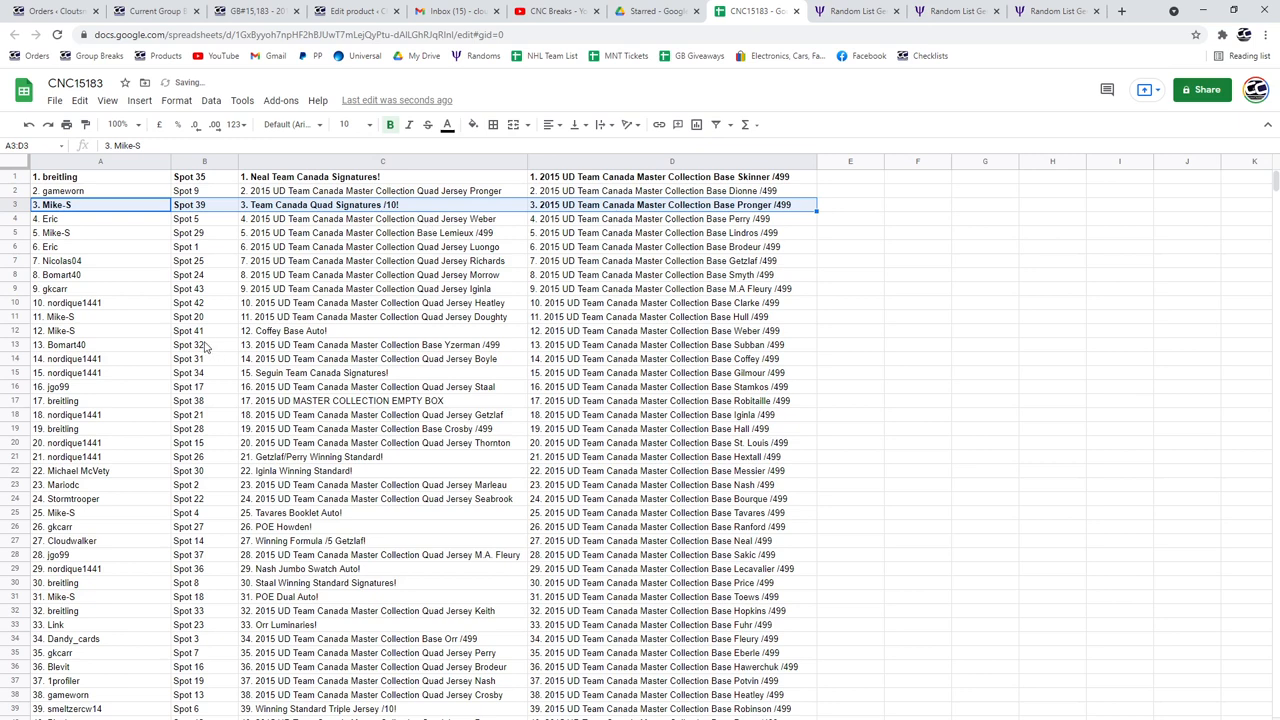
click(100, 330)
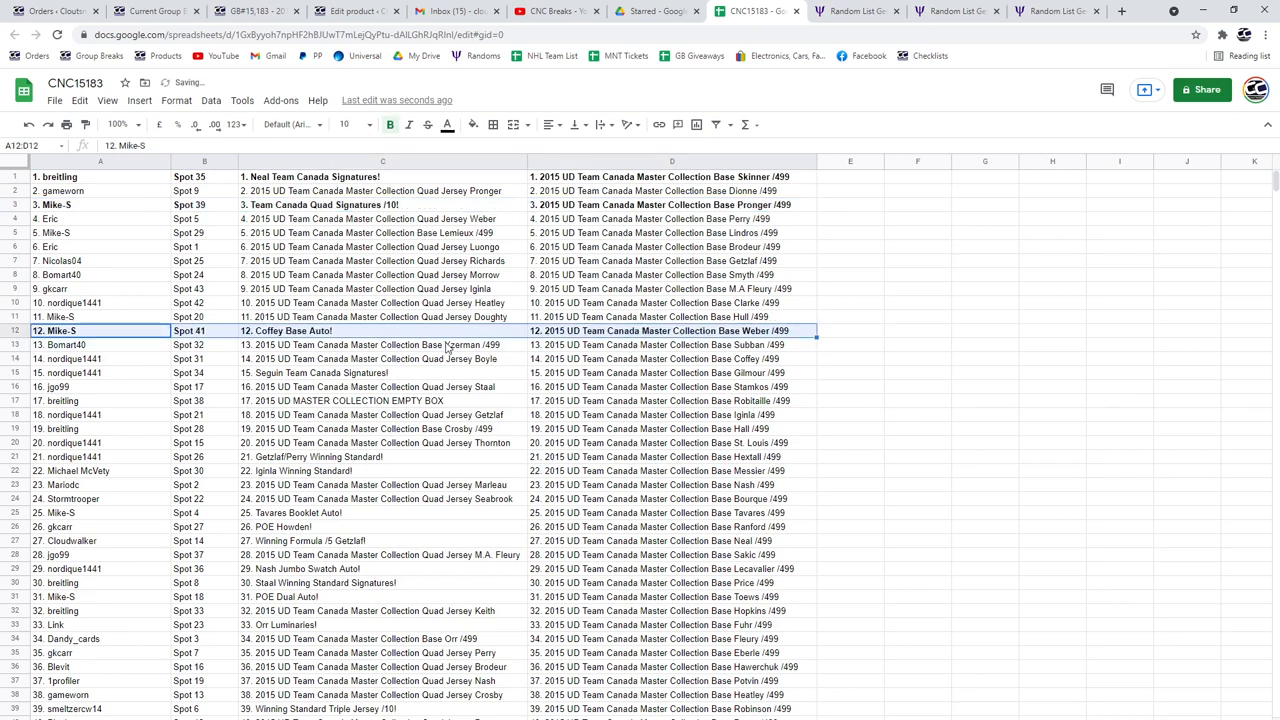
scroll(down, 3)
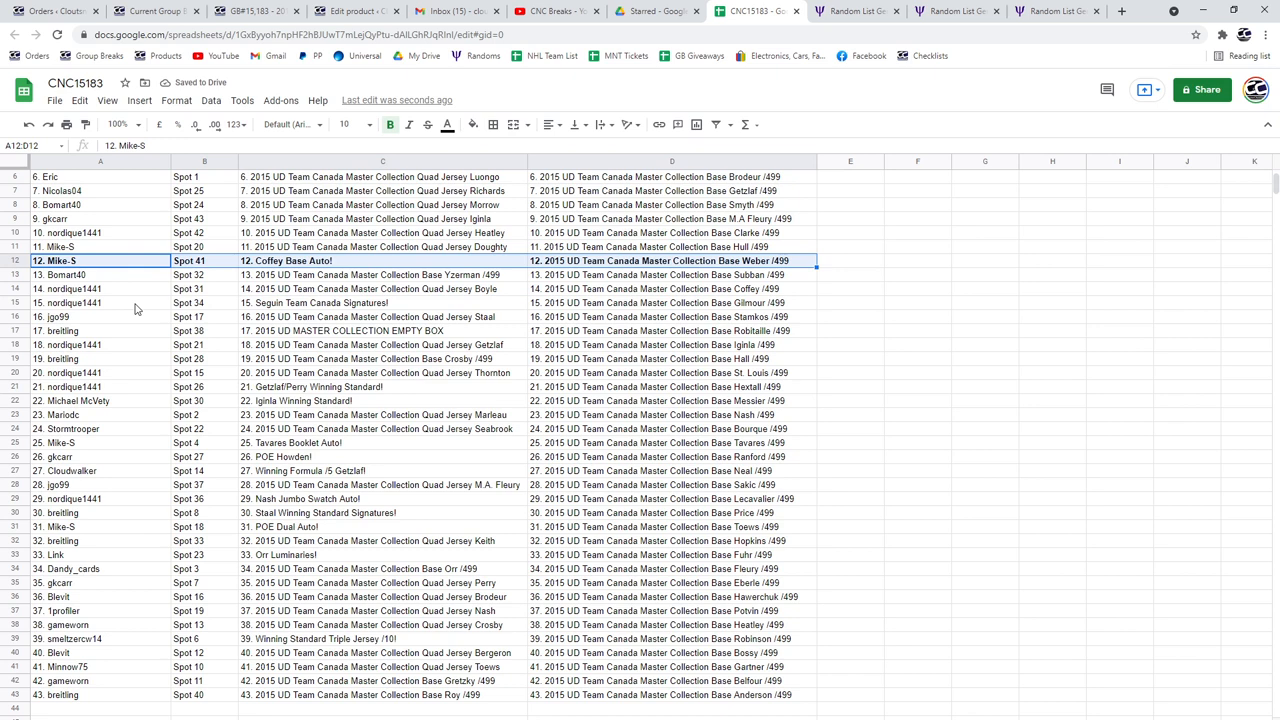
click(100, 302)
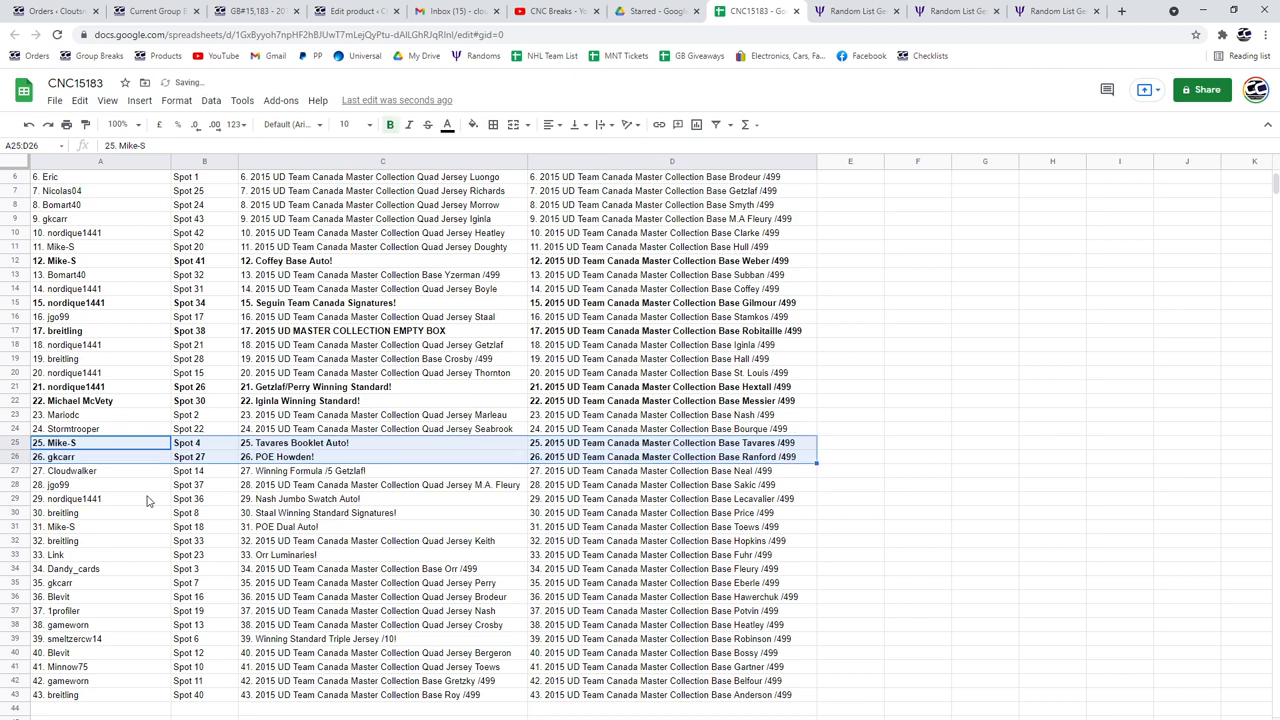
- Bold the lower hit rows 25, 31 and 33
click(100, 470)
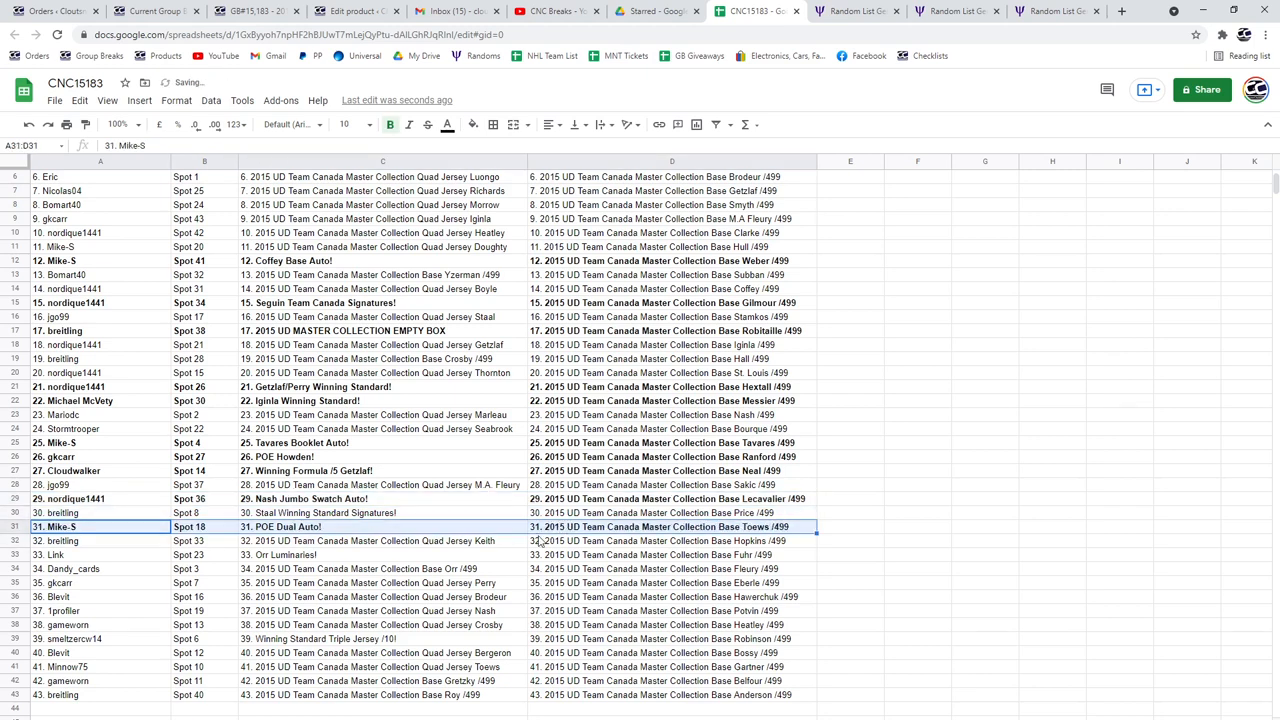
click(50, 554)
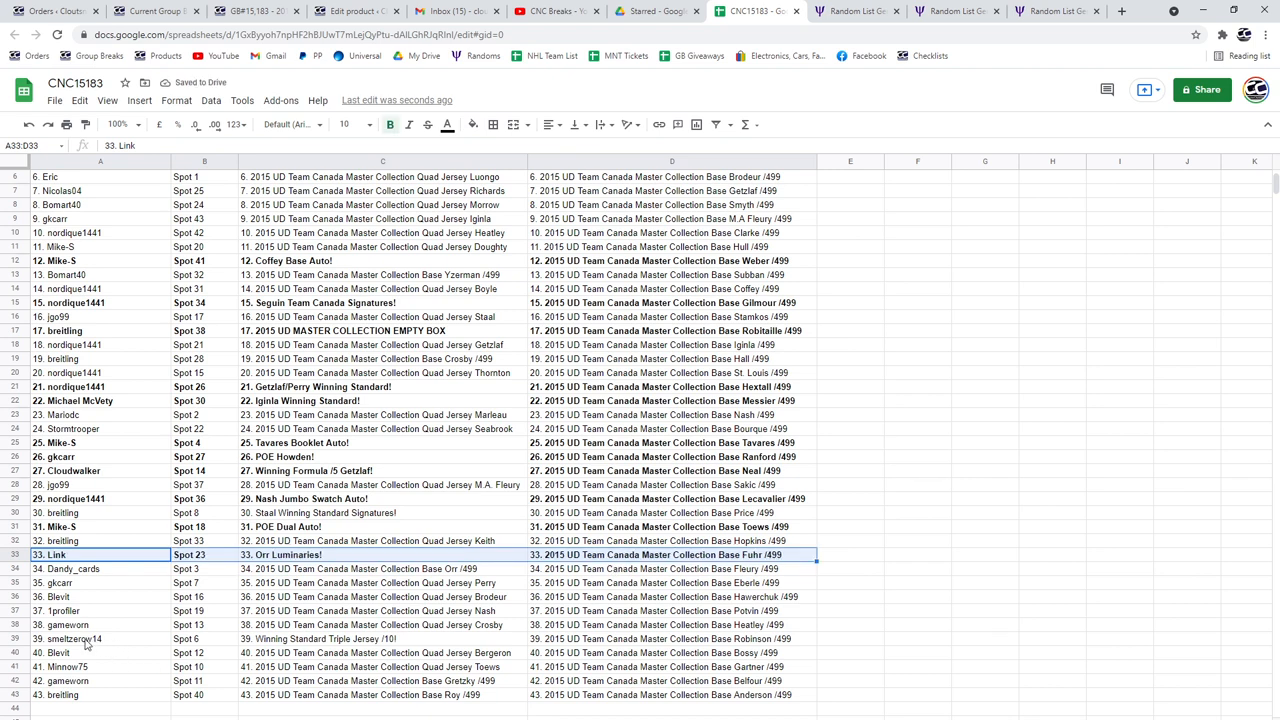
click(100, 638)
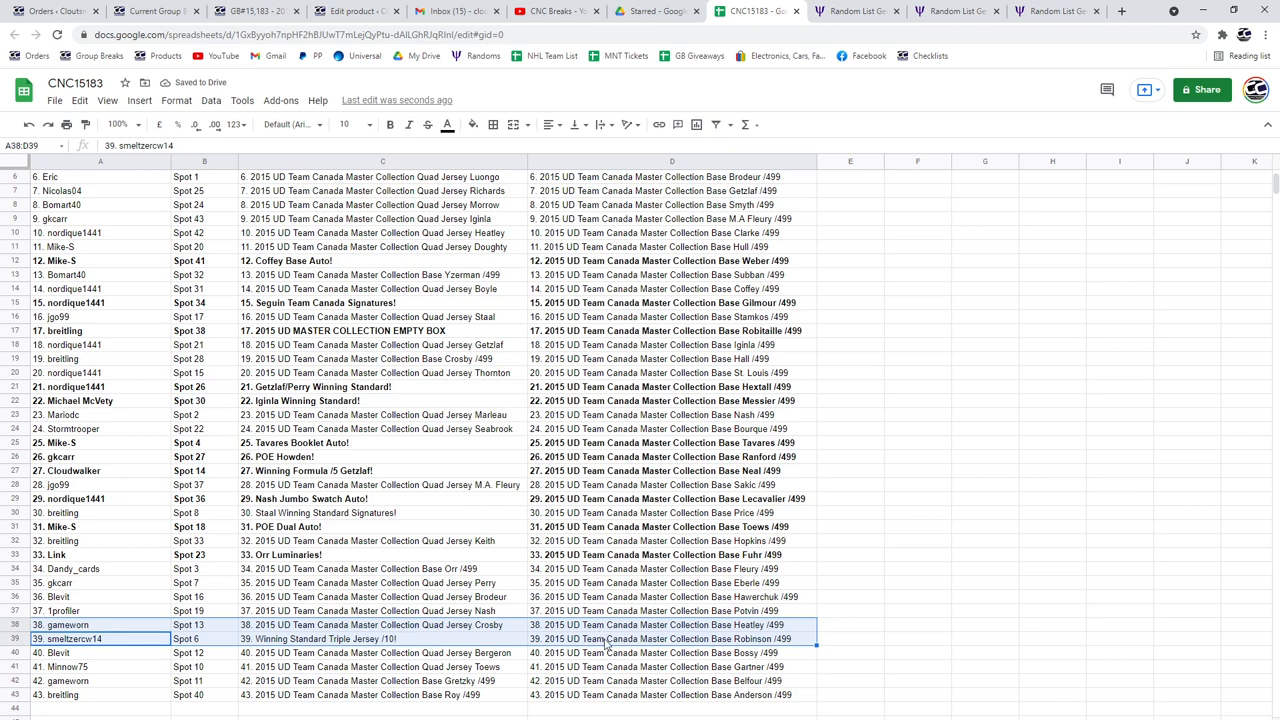